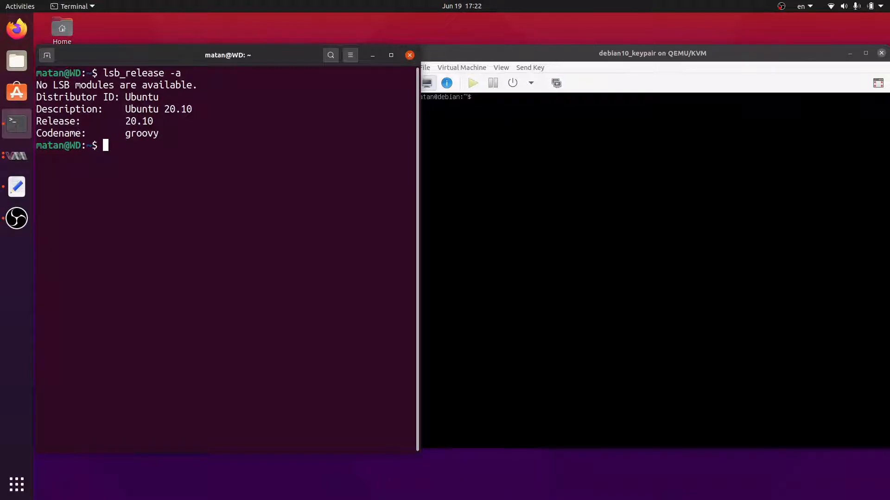
Run ssh-keygen -t rsa -b 4096, accepting the default file and an empty passphrase
type("ssh")
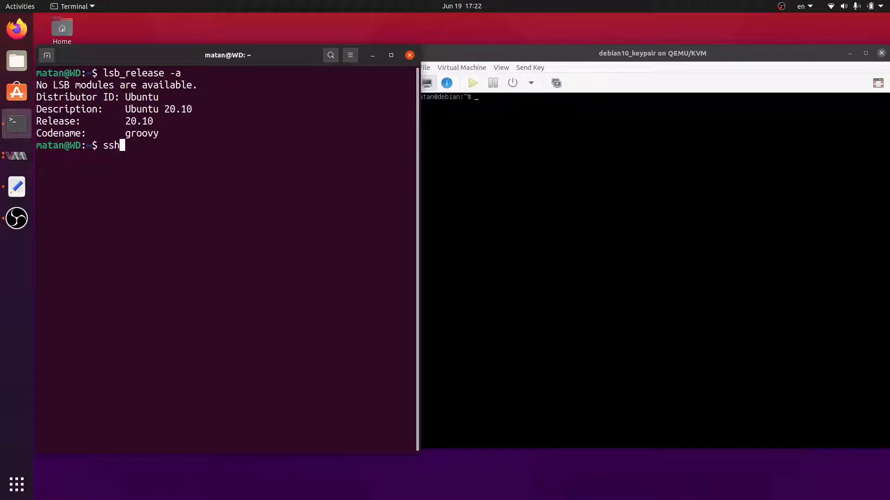
type("-keygen")
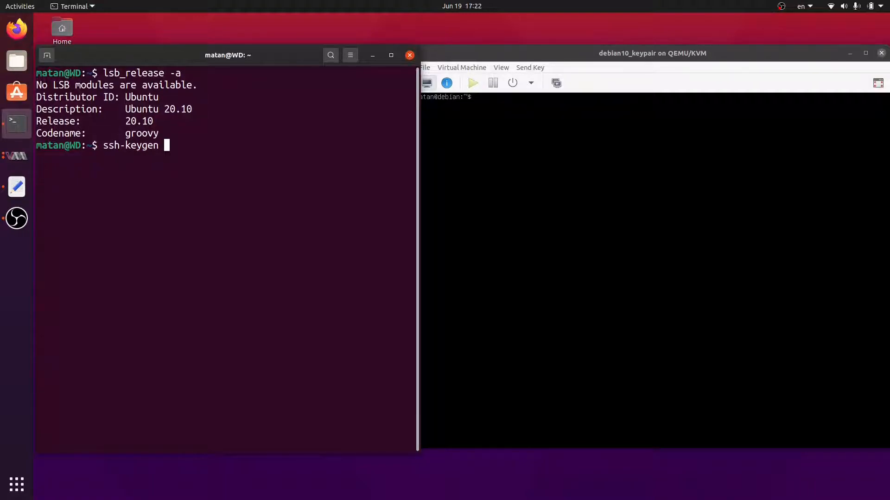
type("-t")
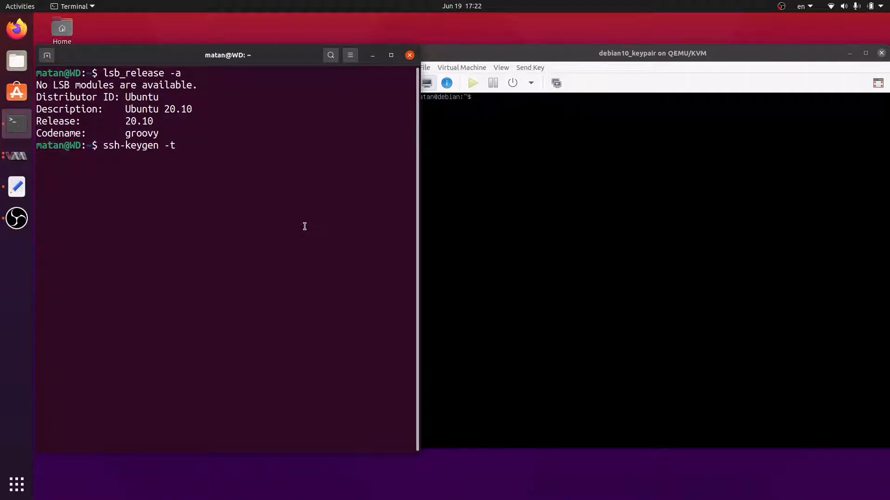
type("rs")
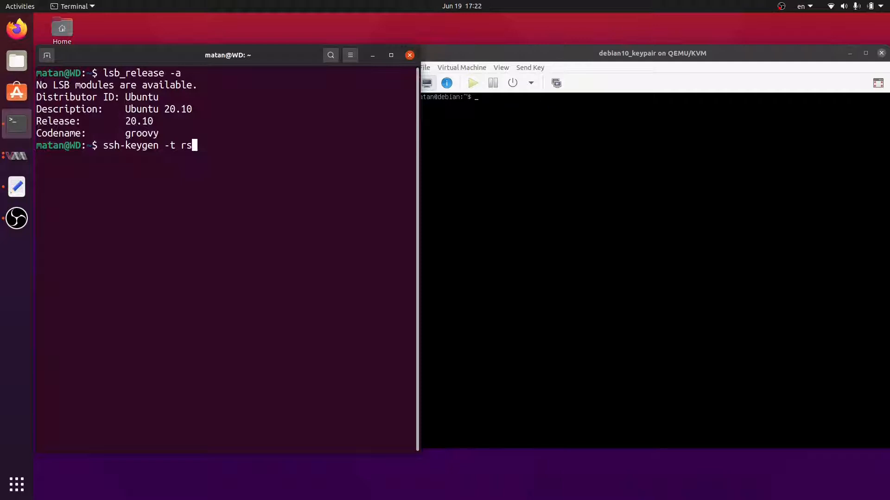
type("a")
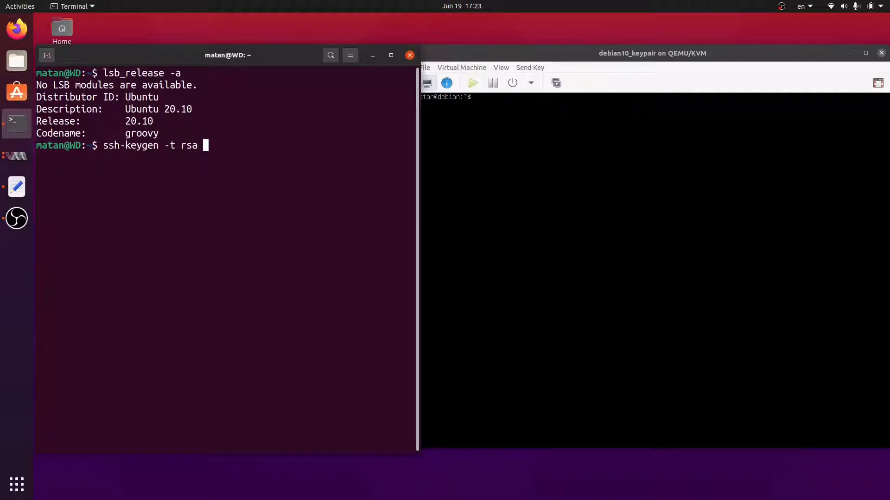
type("-b")
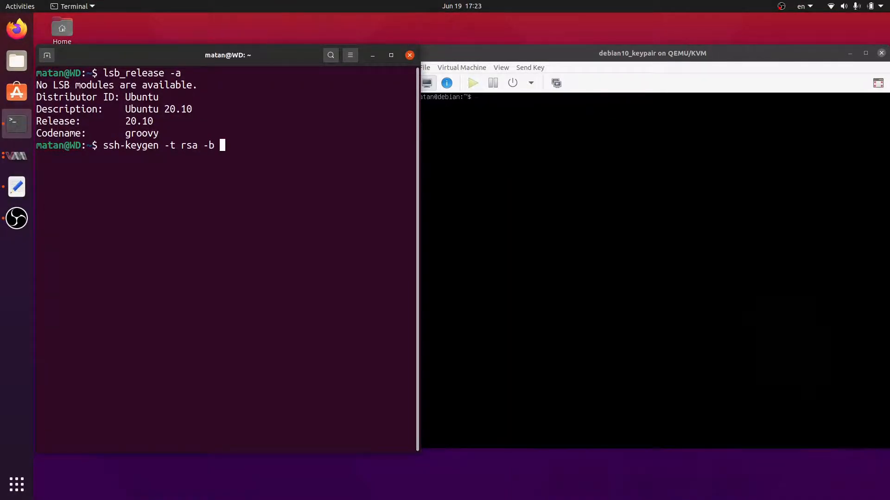
type("4096")
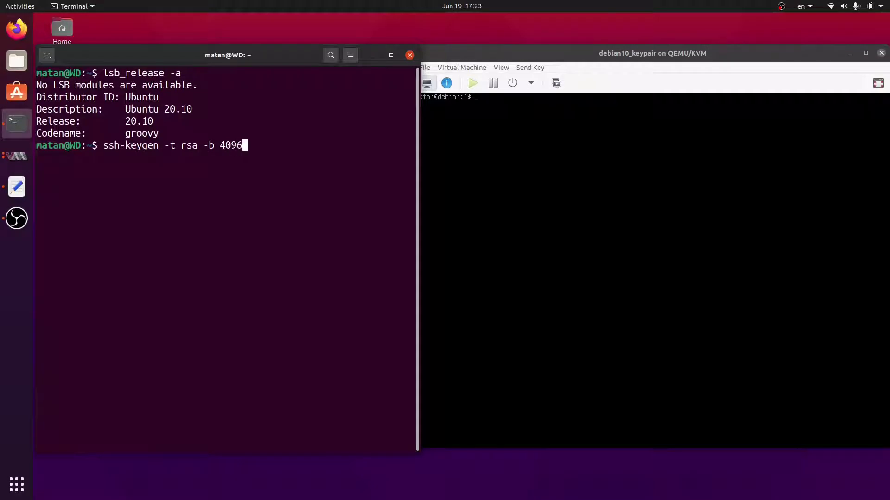
key("Return")
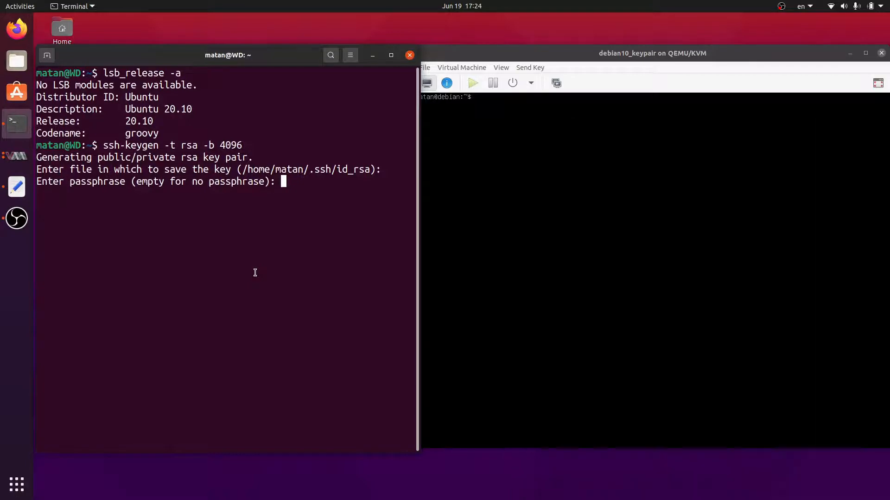
key("Return")
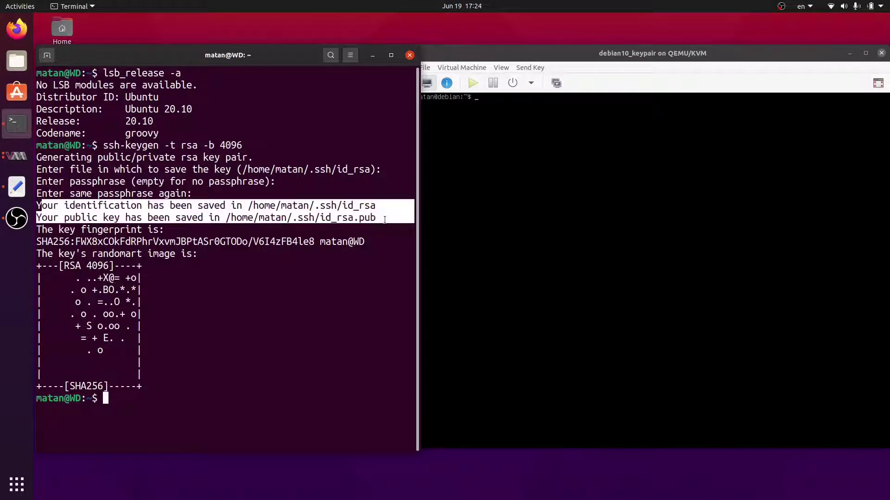
mouse_move(361, 277)
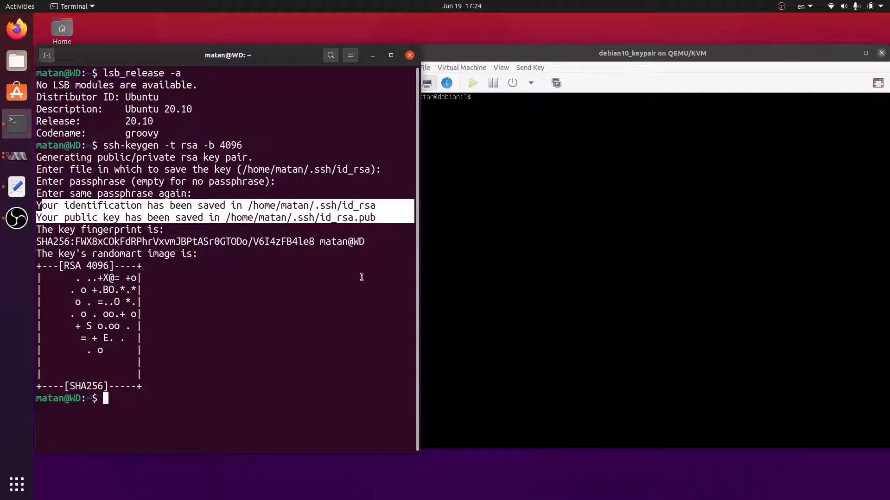
Change into ~/.ssh and print the ssh-rsa contents of id_rsa.pub
type("cd")
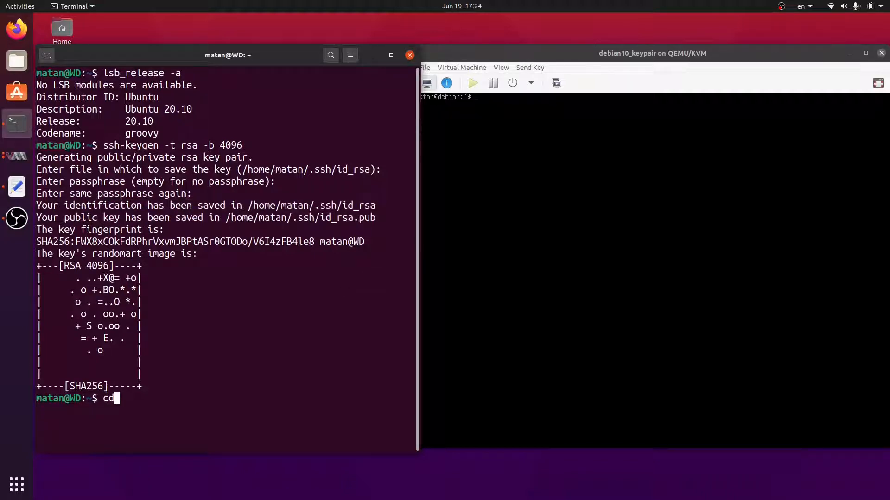
type(".shh")
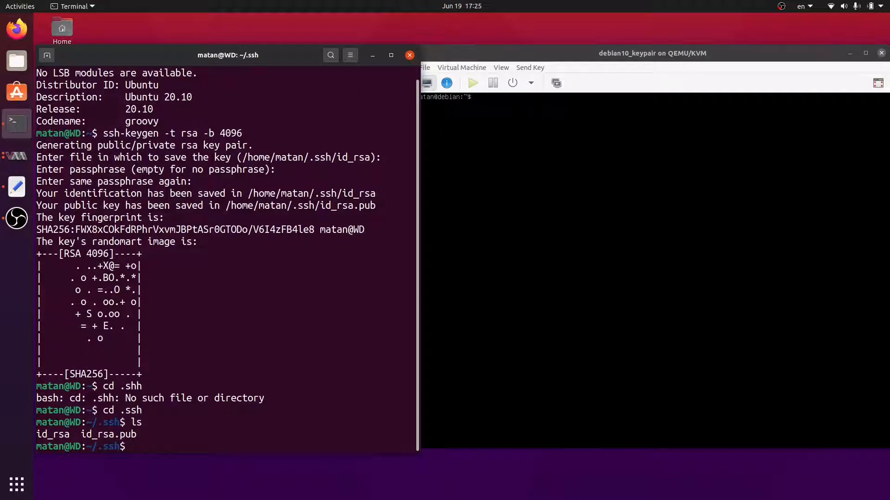
type("cat")
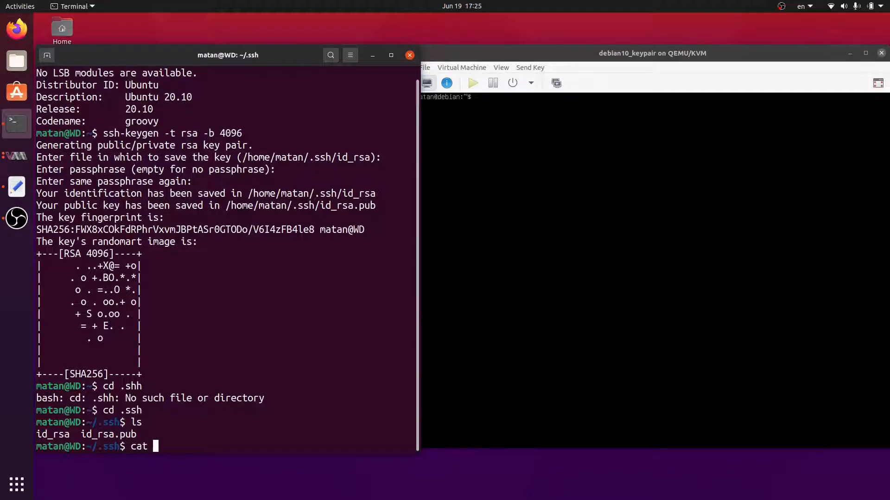
type("id_rsa.")
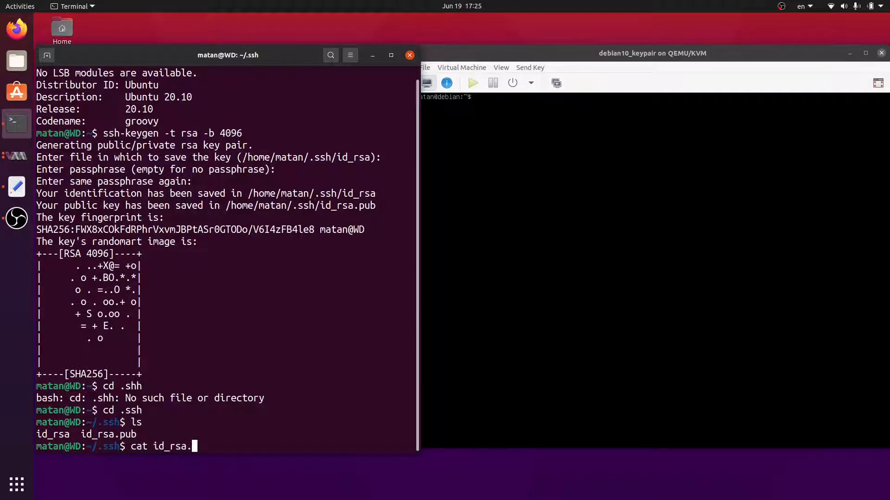
key("Return")
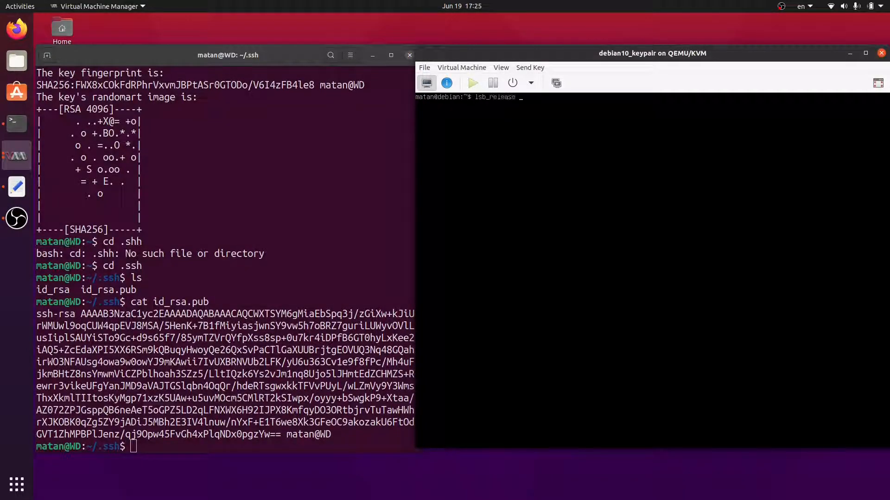
Run lsb_release -a, then sudo apt install openssh-server on the Debian VM
key("Return")
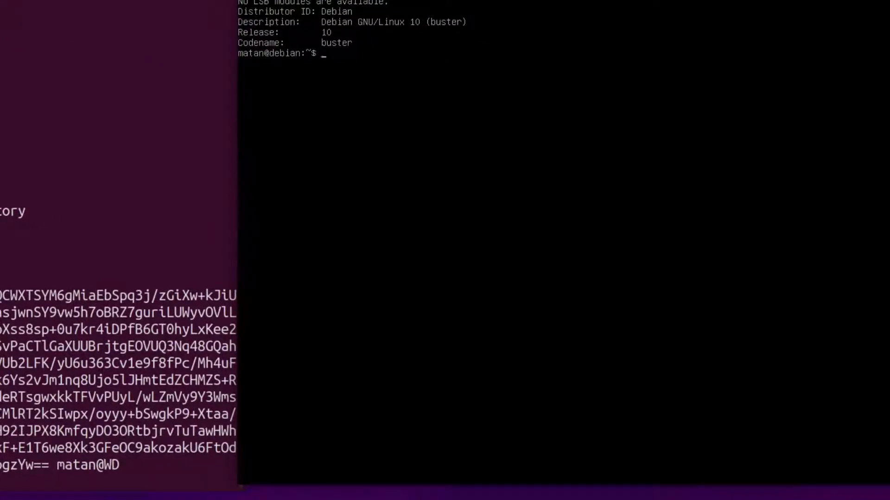
type("sudo apt install open")
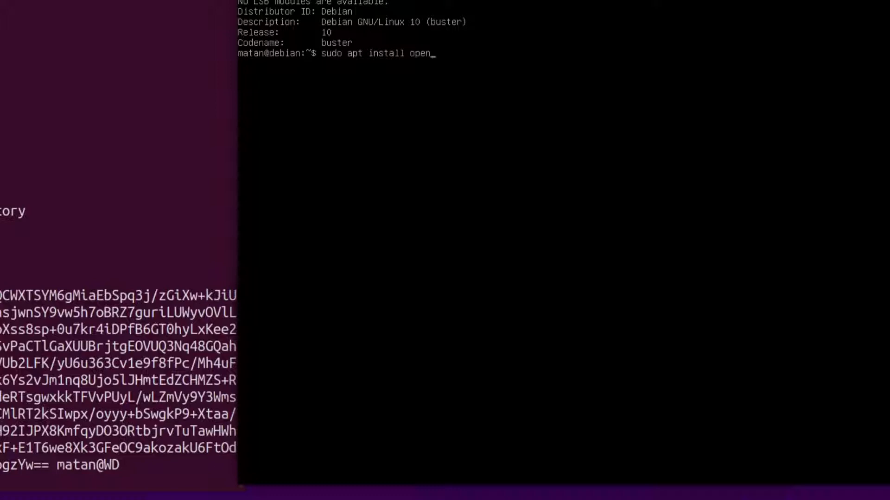
type("ssh-server")
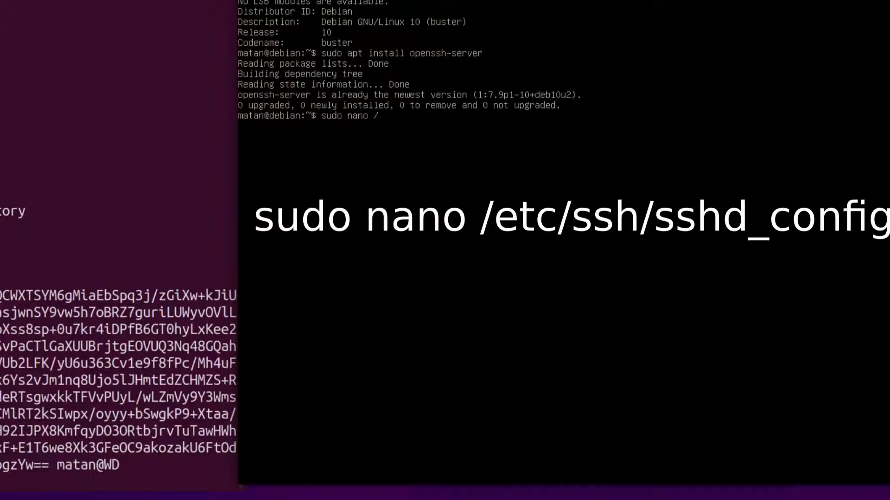
View /etc/ssh/sshd_config in nano, exit, then run sudo service ssh restart
type("etc/ssh/")
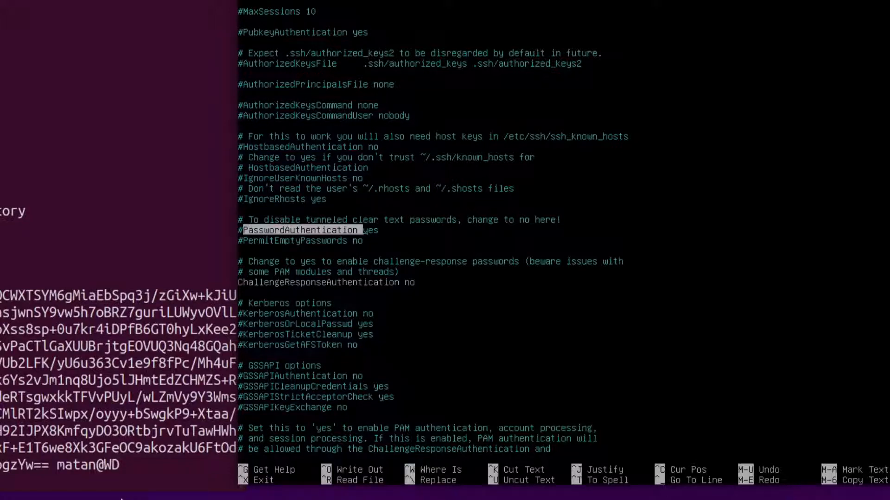
key("ctrl+x")
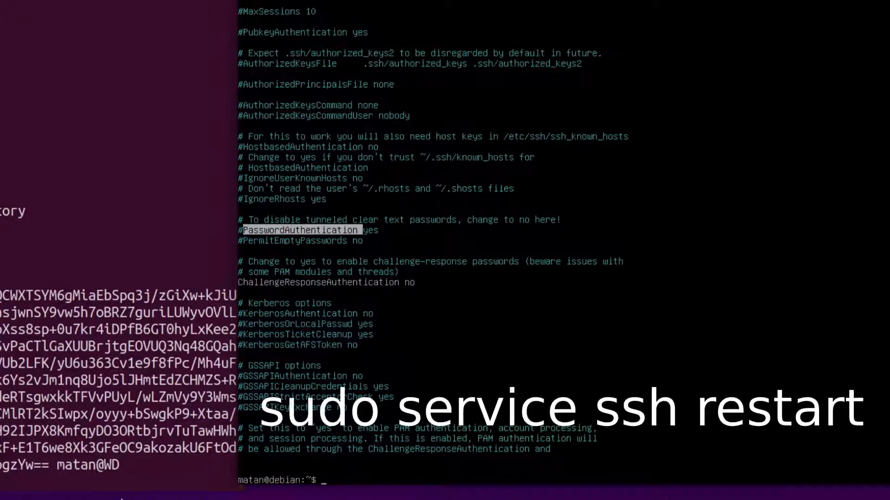
type("sudo service")
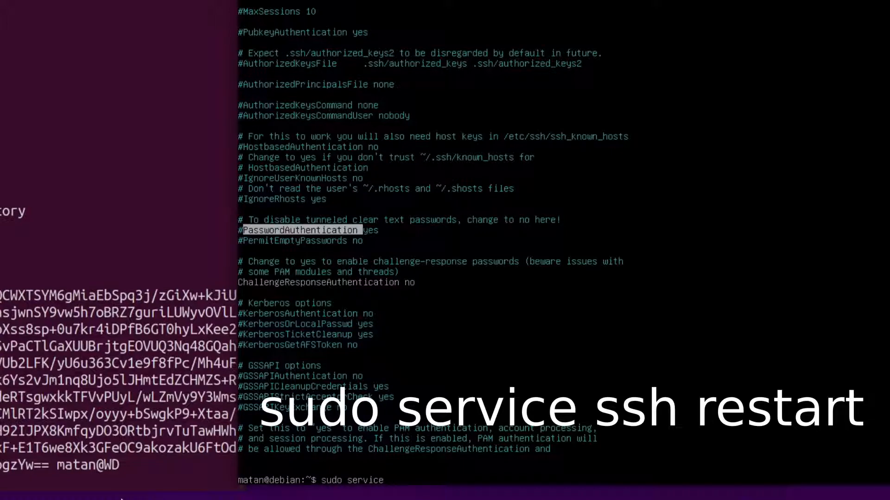
type("ssh restart")
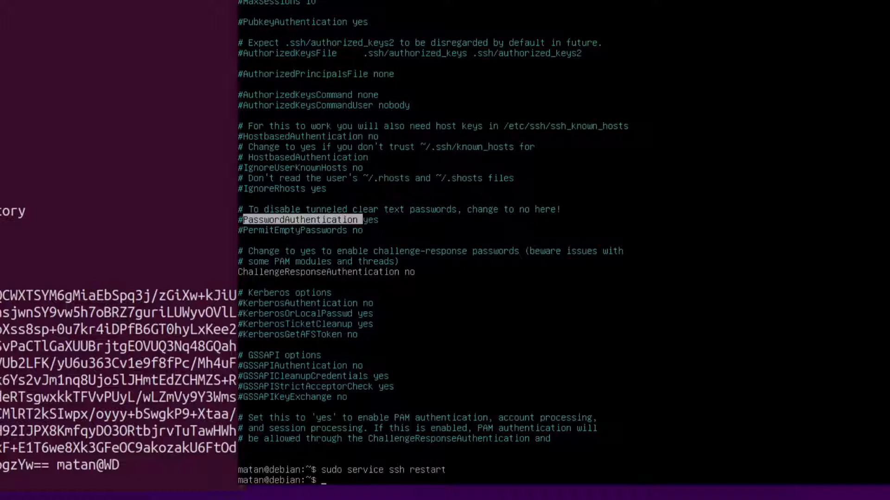
type("ip addr")
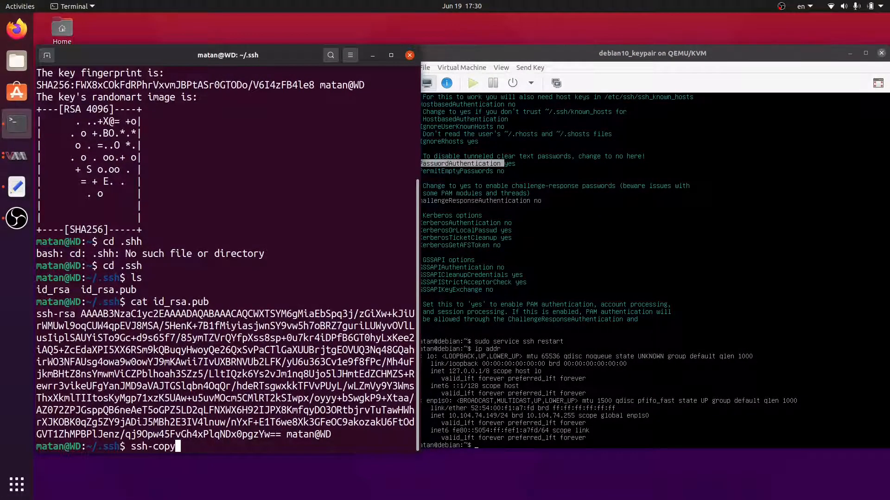
type("-id m")
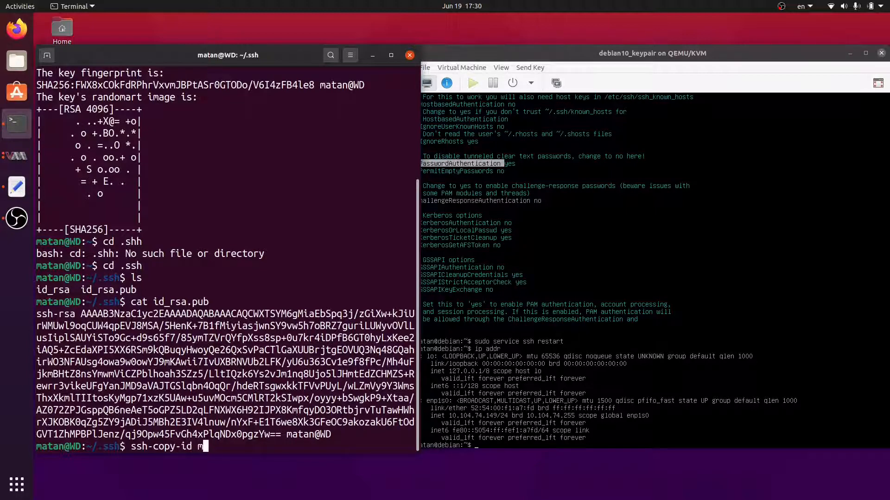
type("atan@")
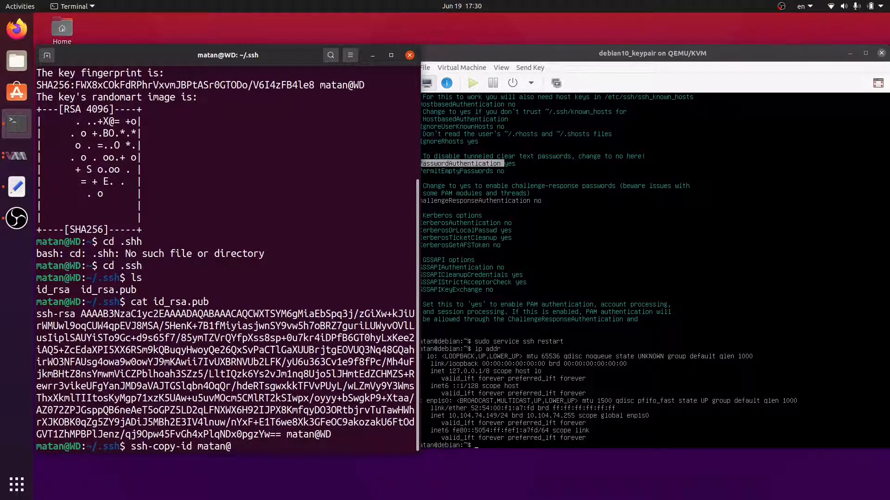
type("10.104.74.149")
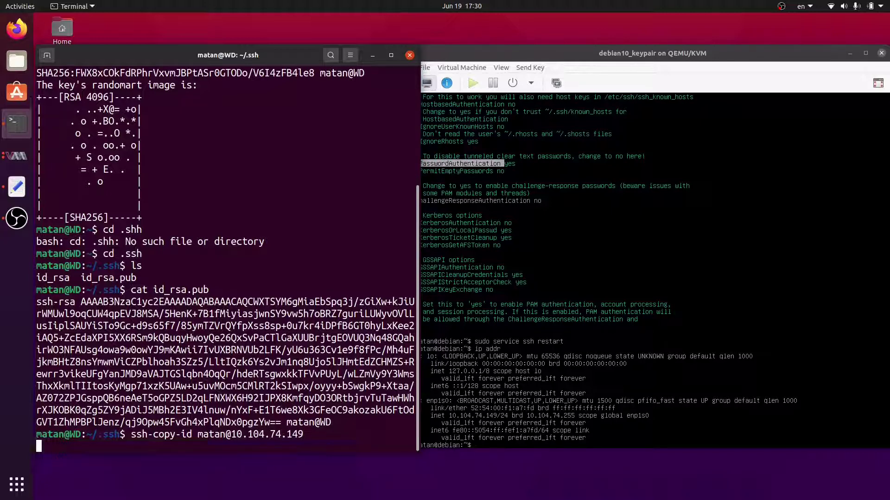
key("Return")
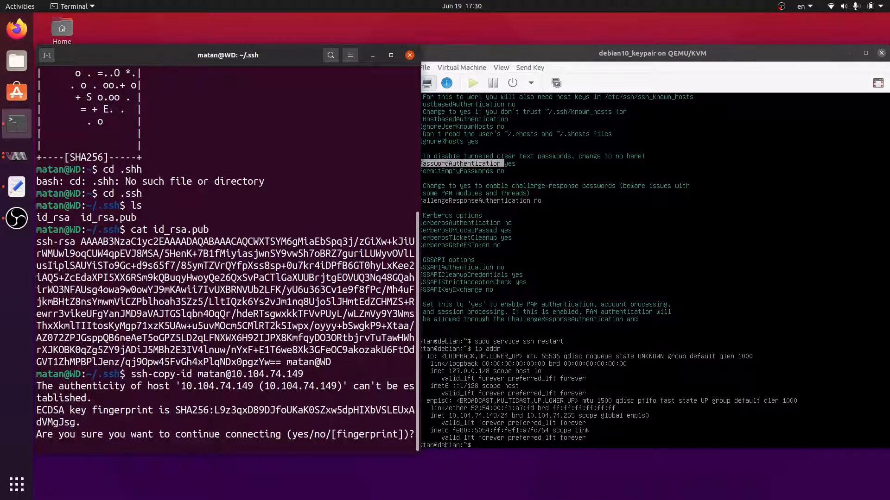
type("yes/no/[fingerprint])?")
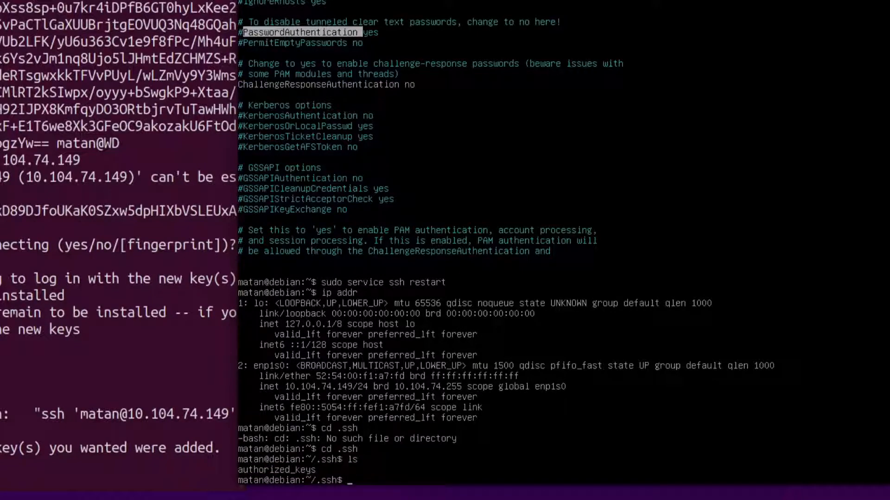
Print authorized_keys, then load /etc/ssh/sshd_config in sudo nano
type("cat authorized_keys")
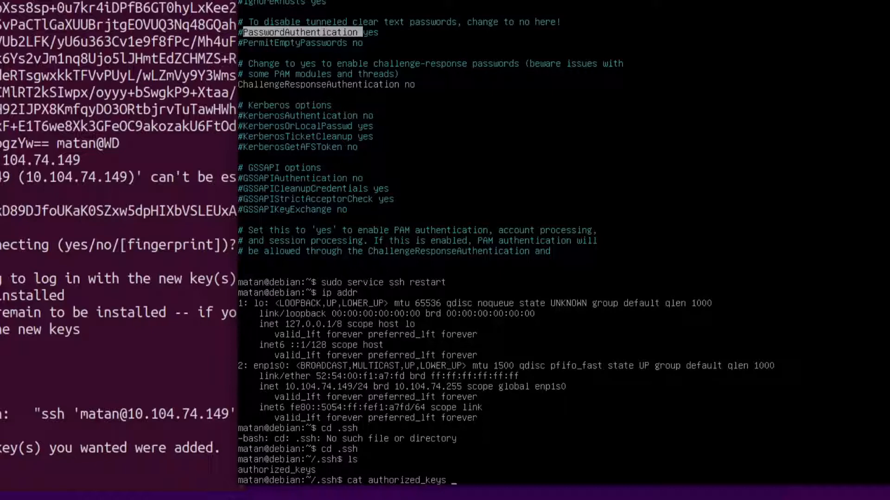
key("Return")
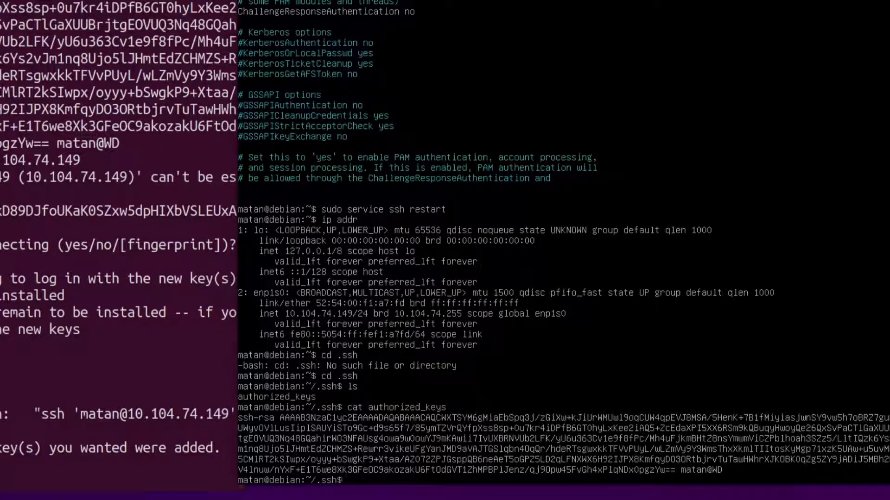
type("sudo nano /")
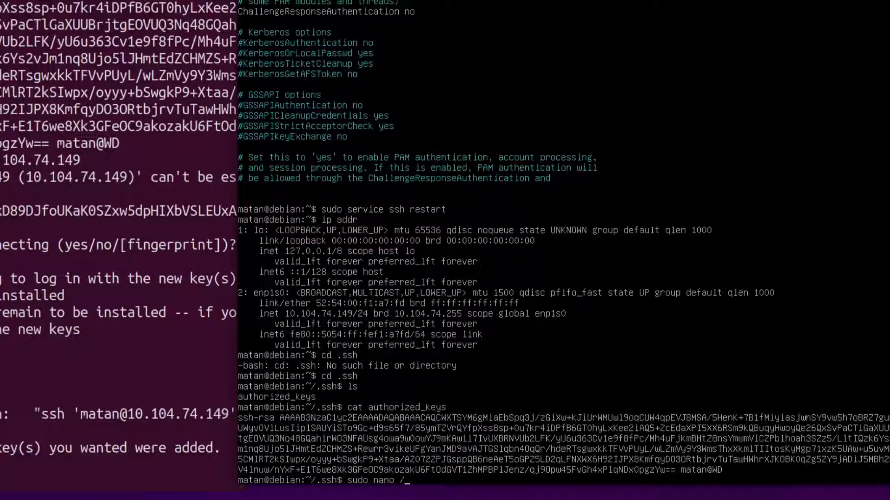
type("etc/ssh/")
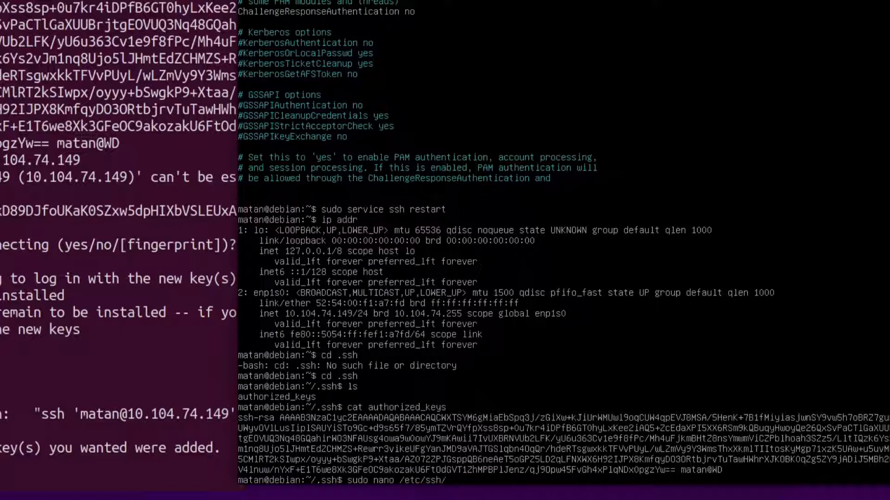
type("sshd_config")
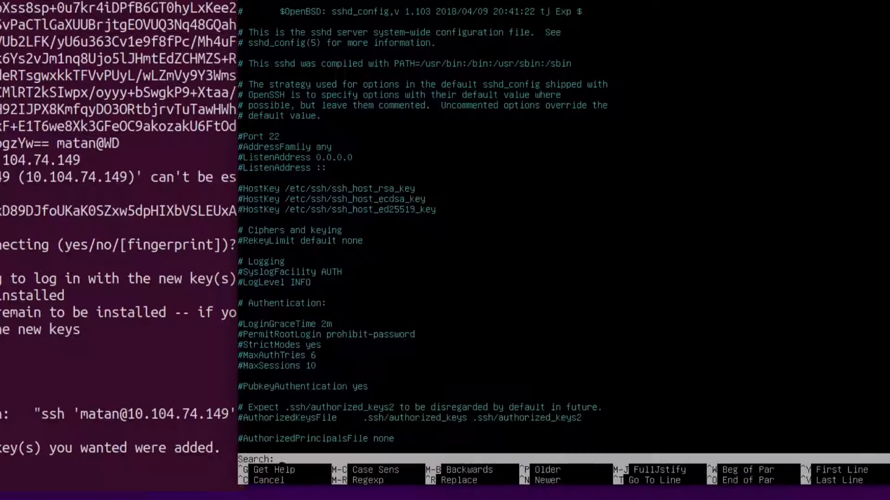
Set PasswordAuthentication no in sshd_config and run sudo service ssh restart
type("pass")
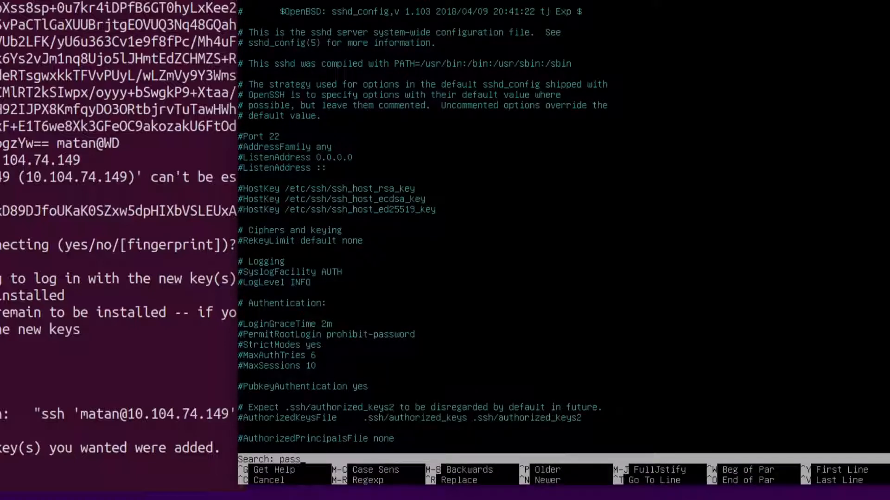
key("Enter")
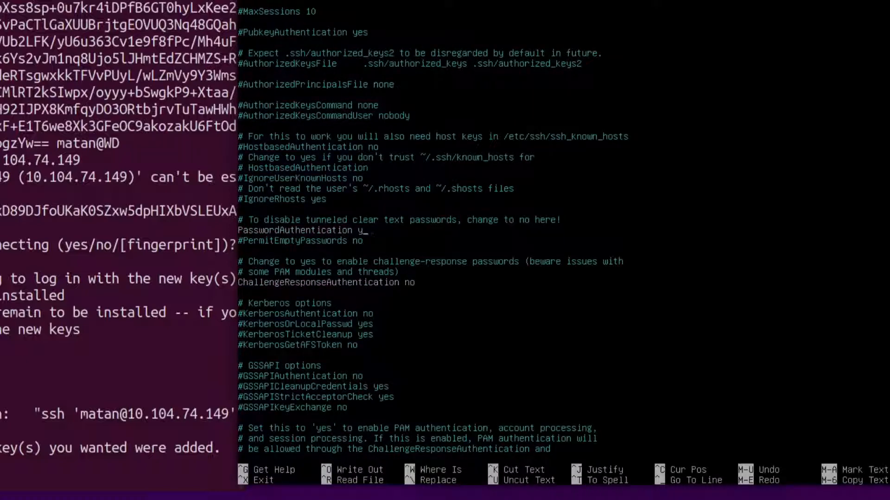
type("no")
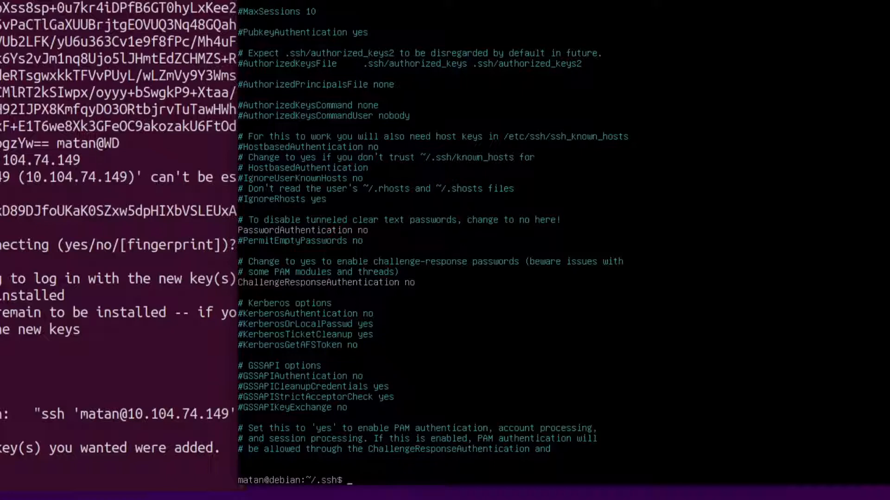
type("sudo serv")
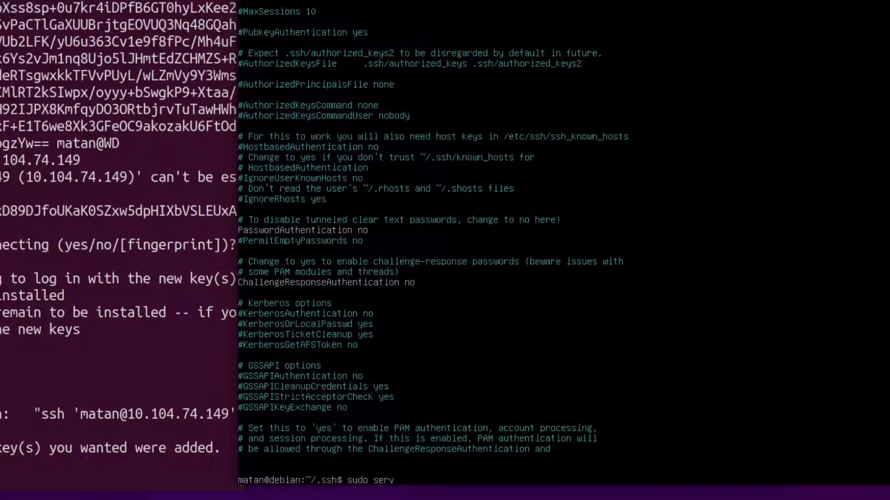
type("ice ssh restart")
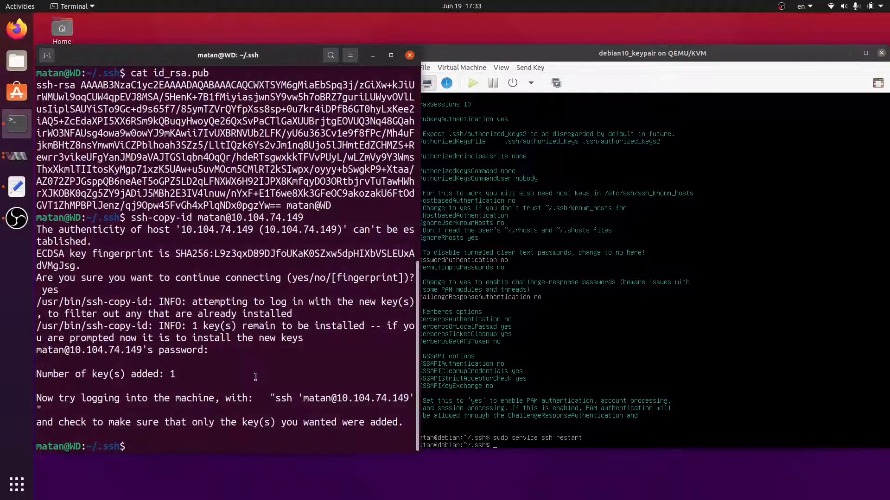
type("ssh mata")
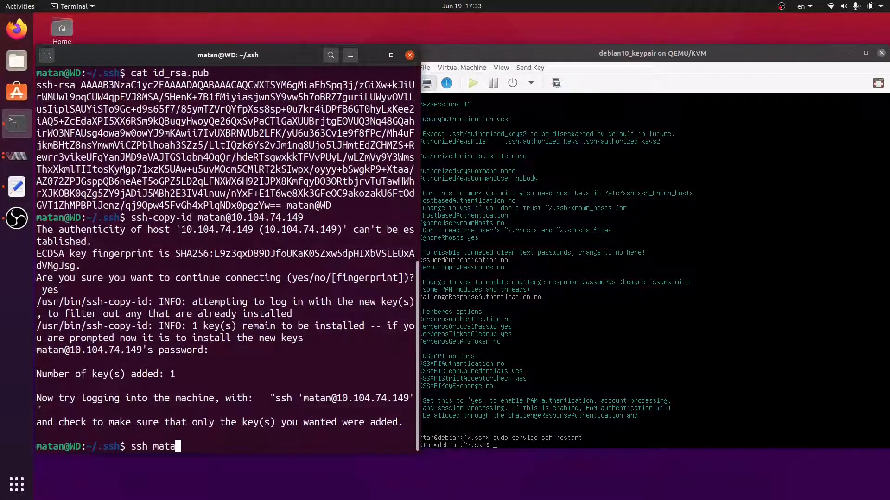
type("n@10.104.")
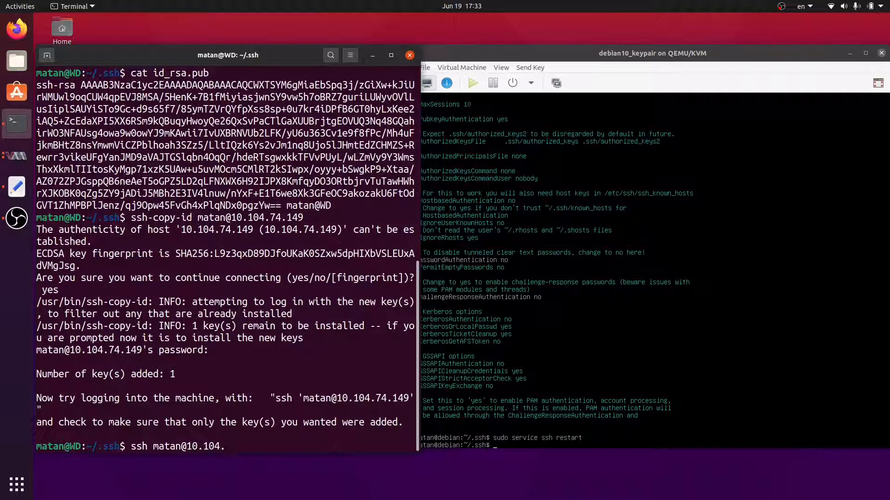
type("74.149")
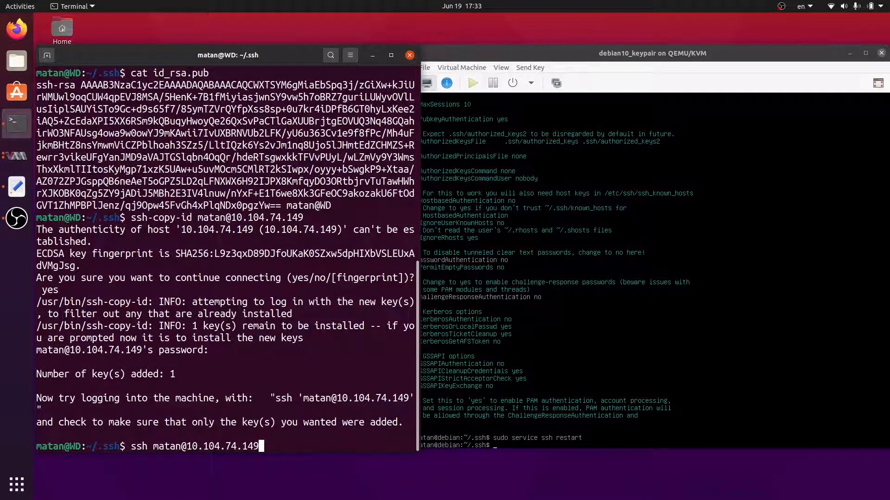
key("Return")
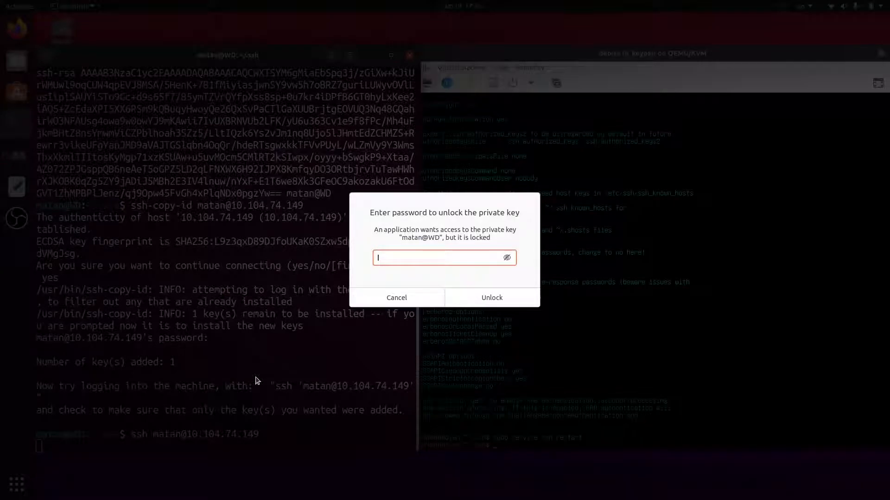
type("••")
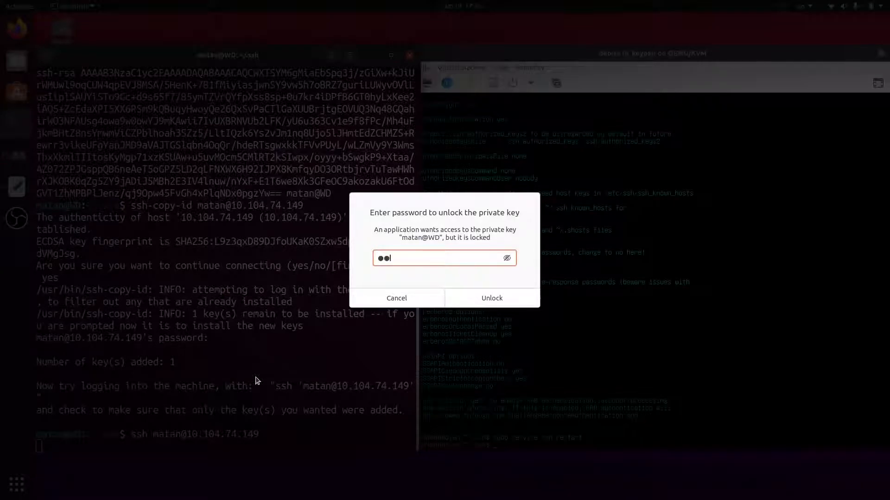
left_click(491, 299)
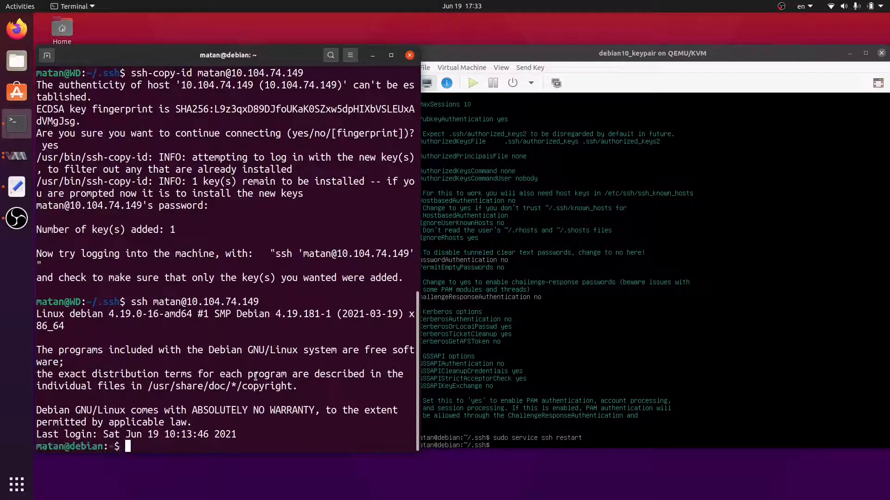